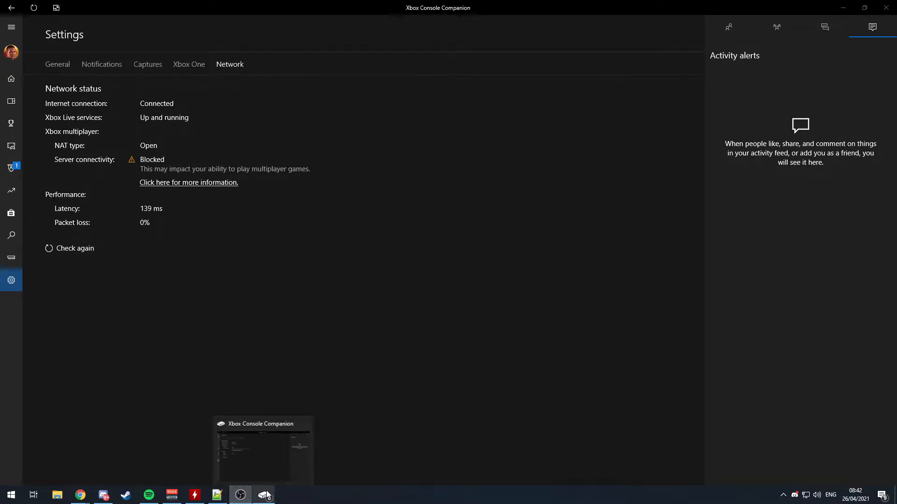
Step: Launch gpedit from Windows search and expand Computer Configuration > Administrative Templates
click(74, 248)
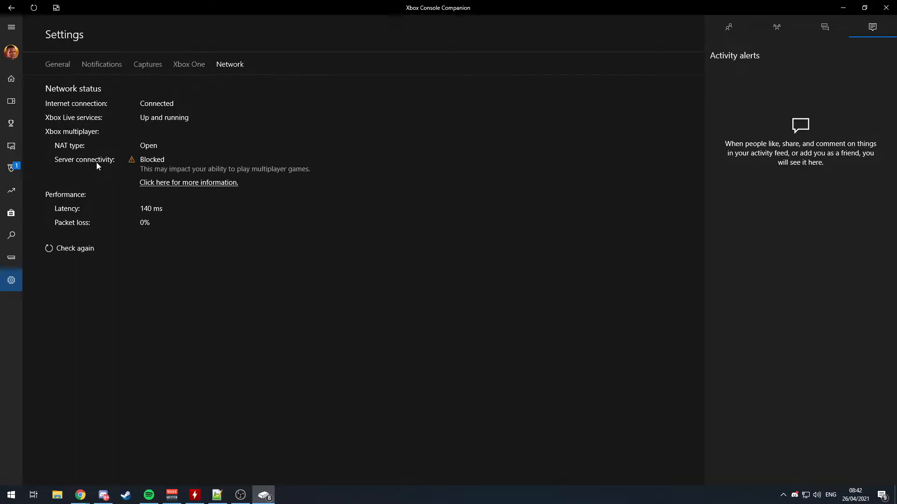
mouse_move(156, 216)
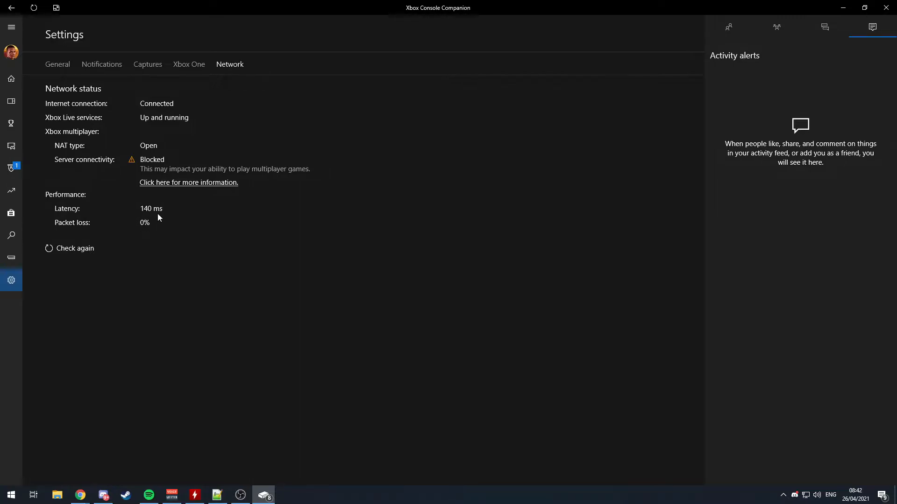
mouse_move(180, 413)
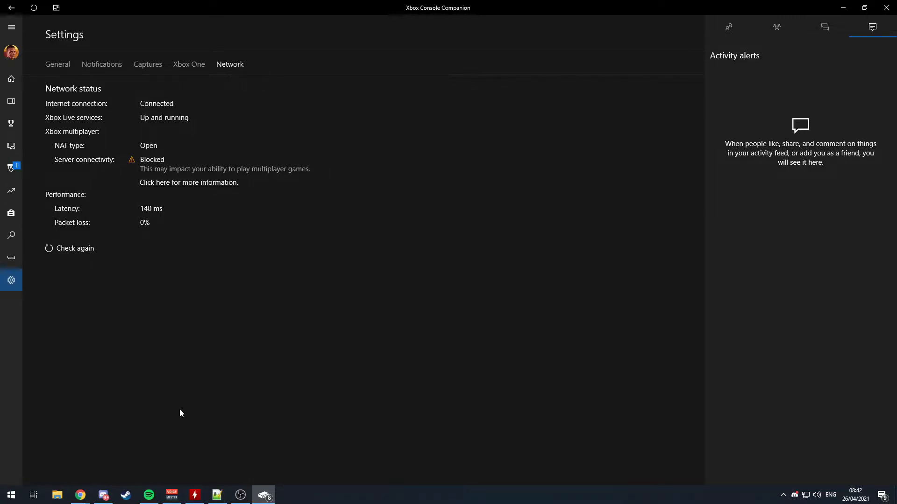
text(gpedi)
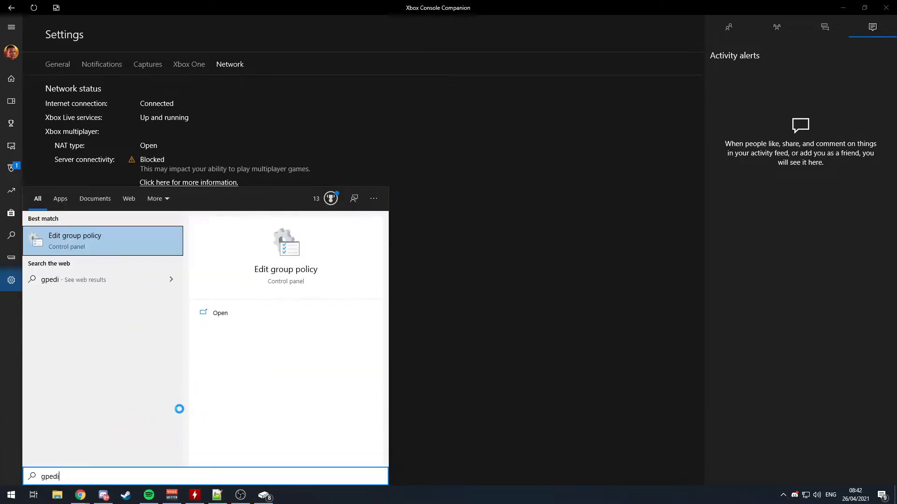
click(74, 236)
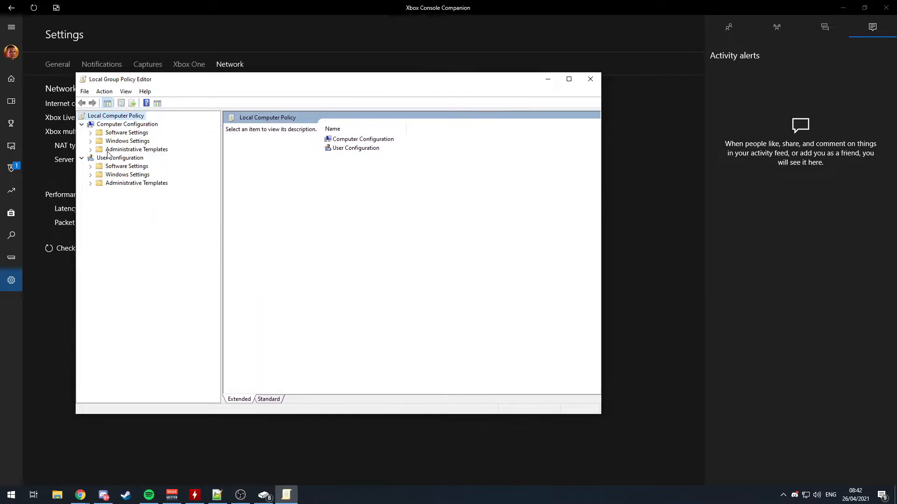
click(136, 150)
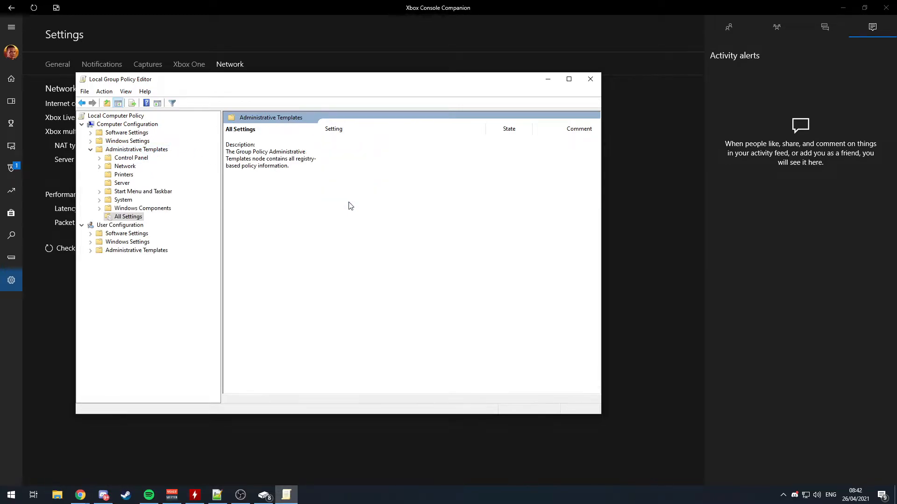
Step: Show All Settings and scroll to highlight Set Teredo Default Qualified
click(128, 216)
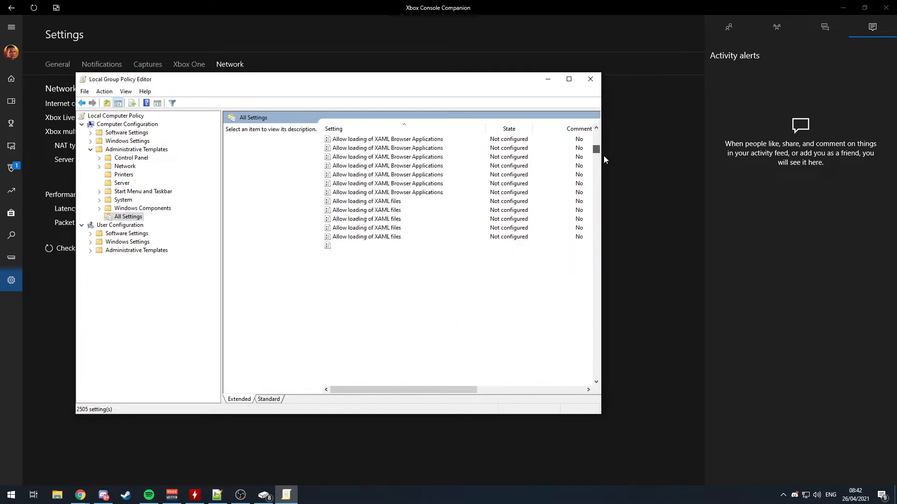
scroll(down, 3)
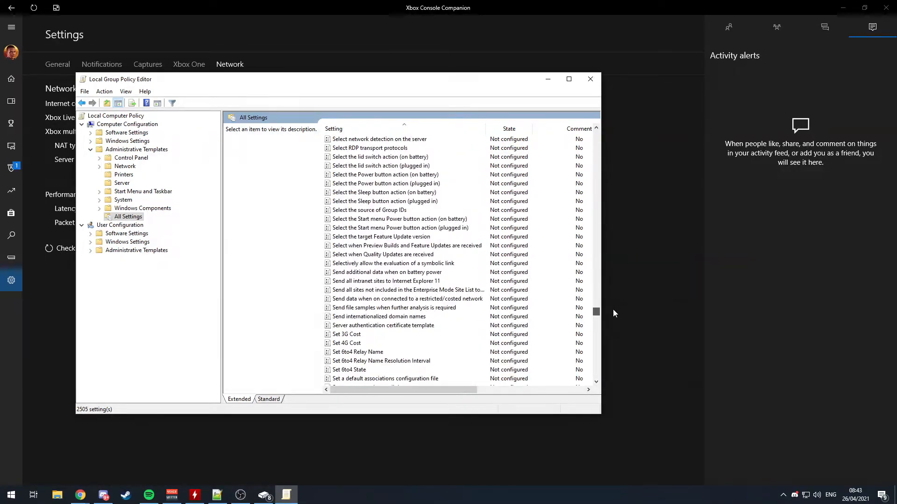
scroll(down, 3)
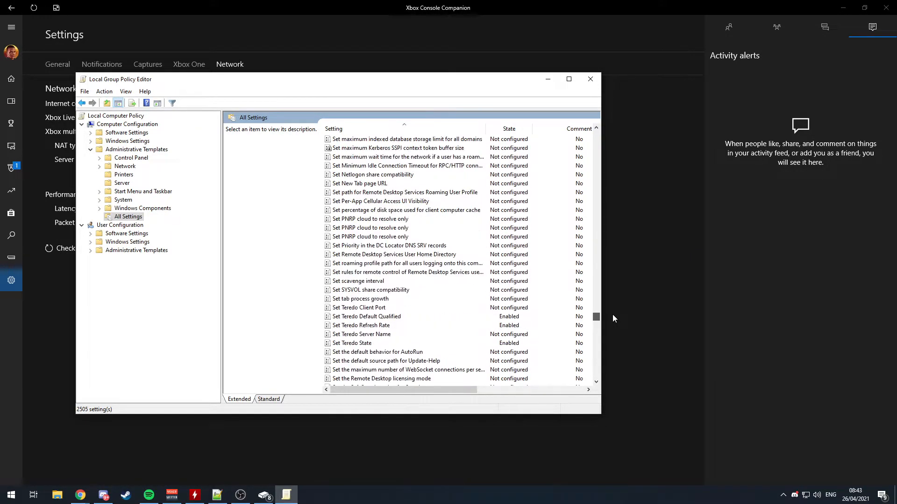
click(359, 227)
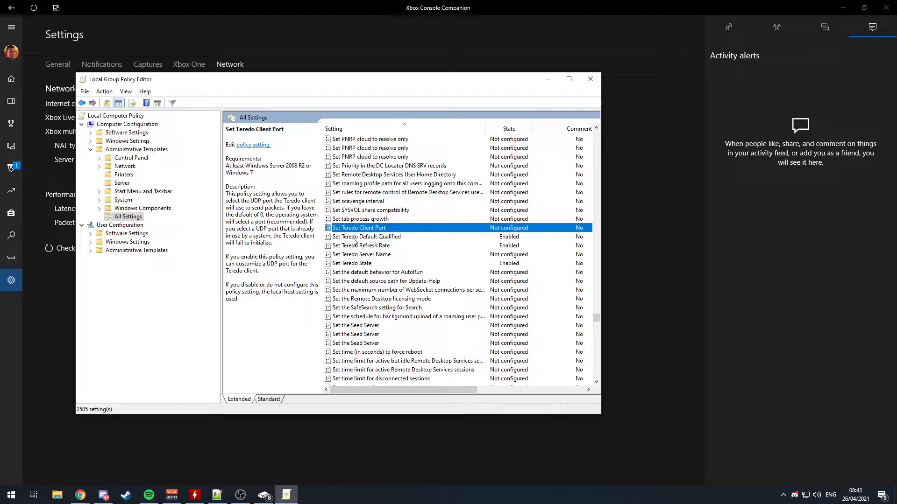
click(366, 236)
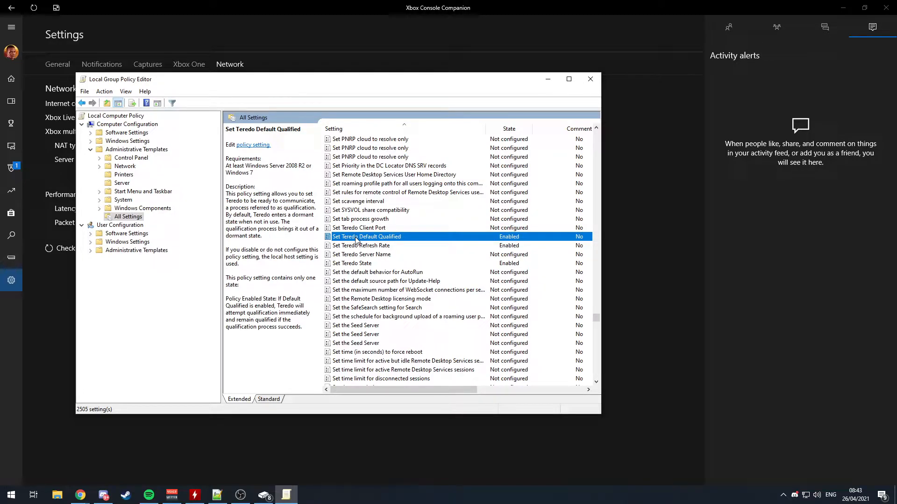
Step: Verify Teredo Default Qualified, Refresh Rate and State (Enterprise Client) are Enabled, then close the editor
double_click(367, 236)
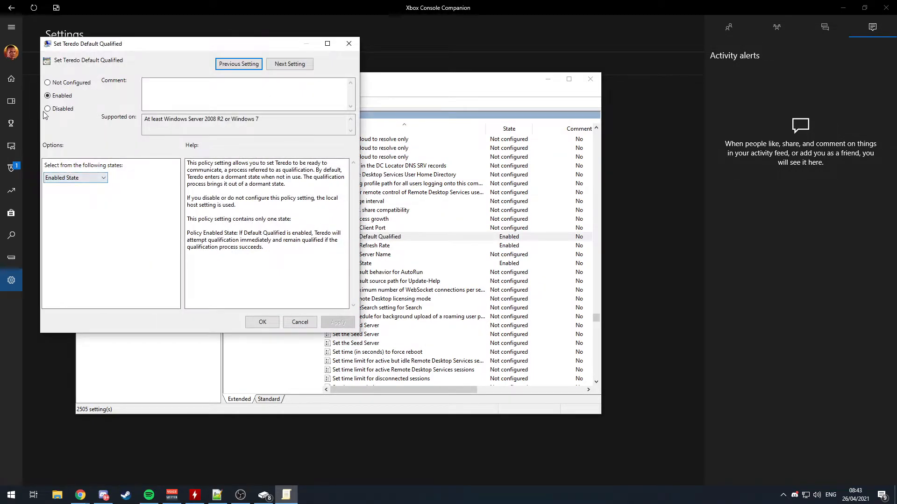
click(298, 321)
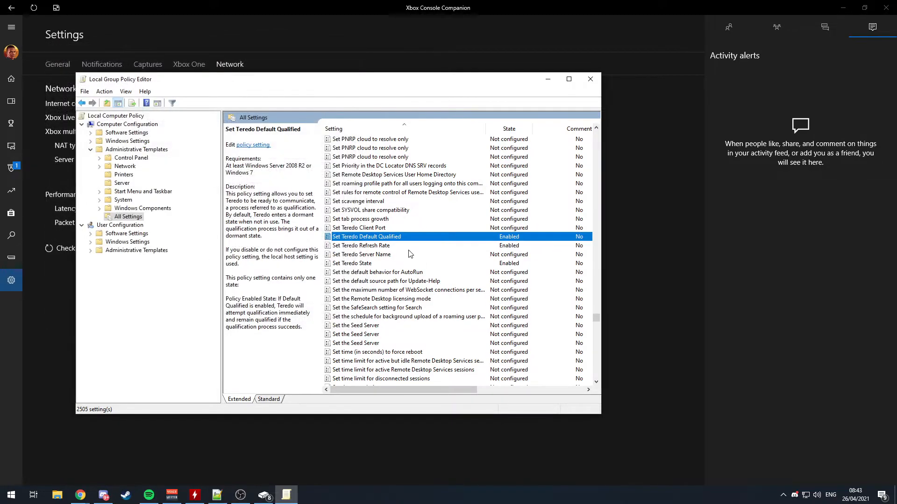
mouse_move(359, 232)
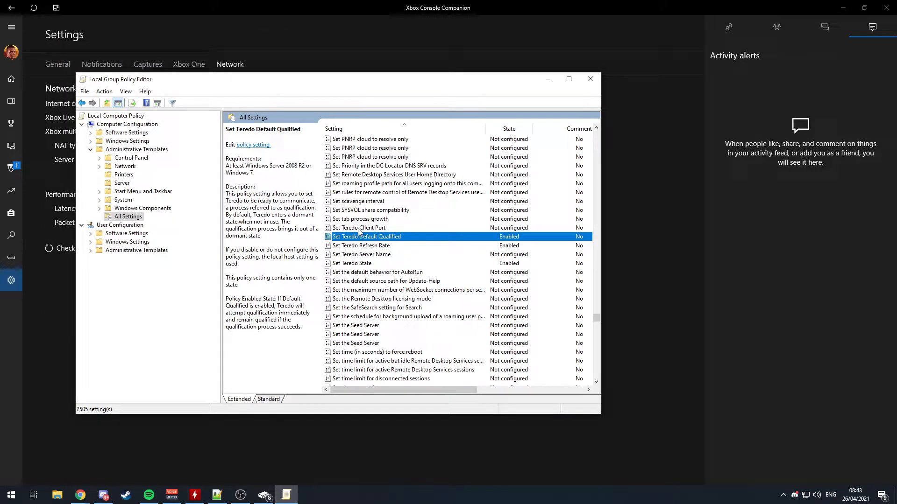
double_click(360, 245)
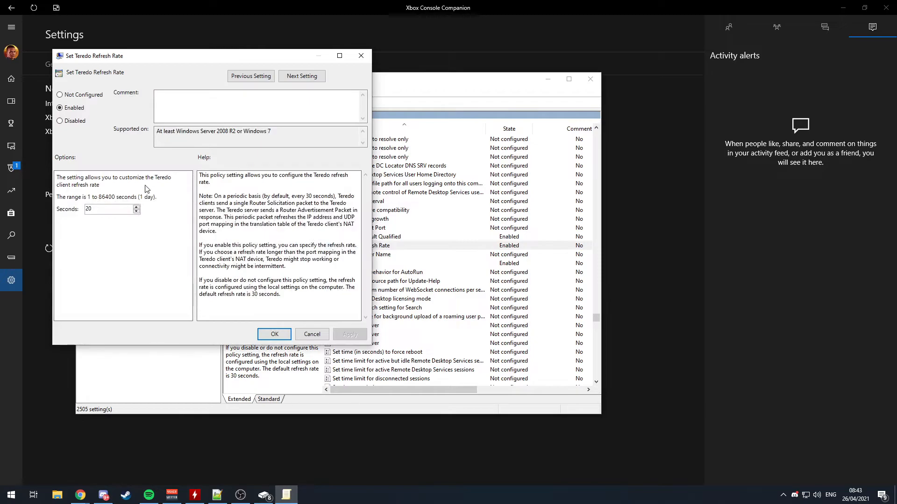
mouse_move(110, 169)
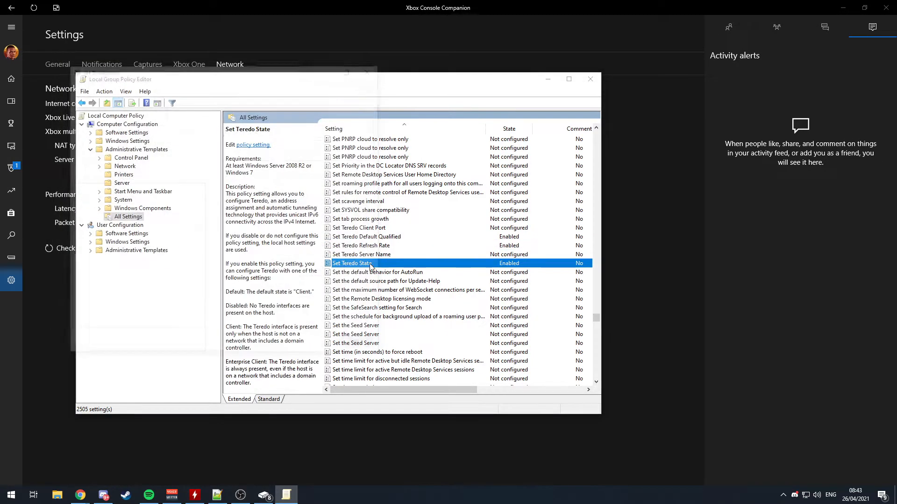
double_click(352, 263)
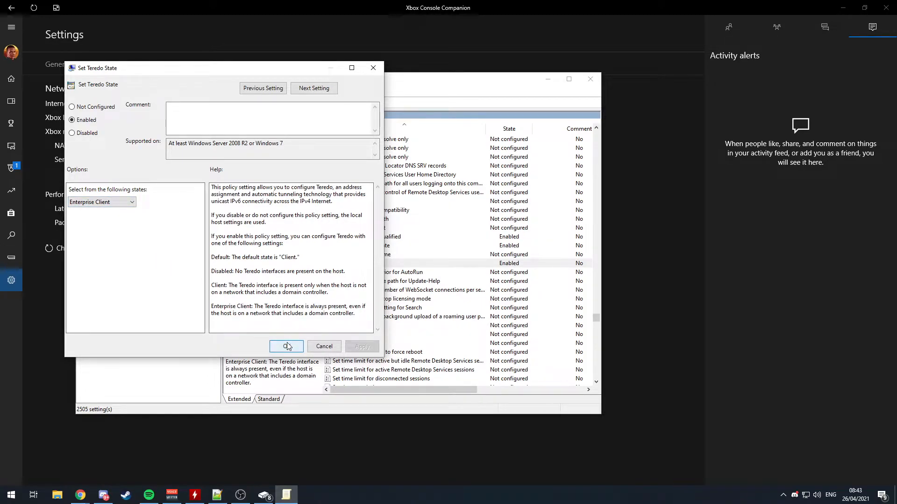
click(286, 346)
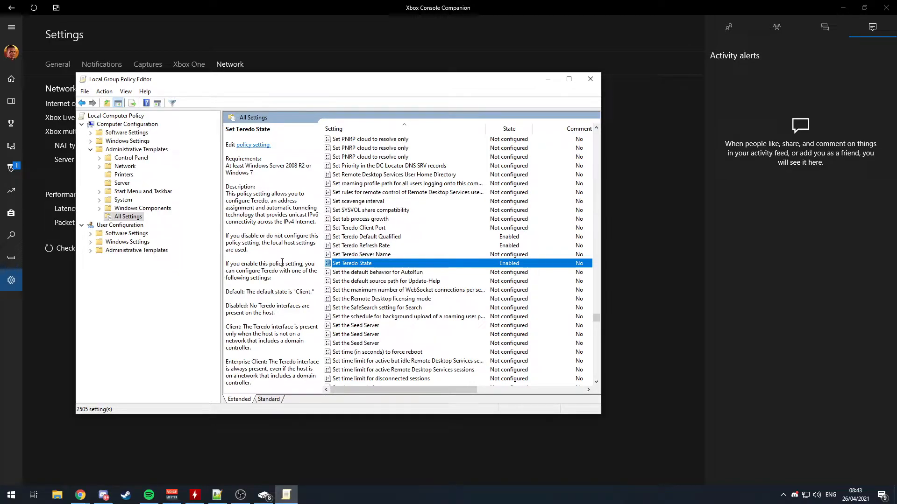
click(590, 78)
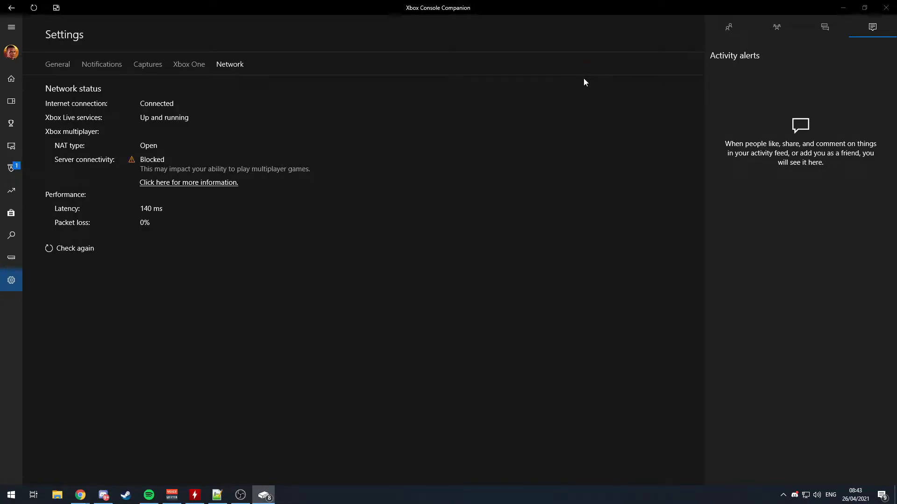
Step: Open Windows Defender Firewall's advanced settings and display the Firewall Properties dialog
click(188, 182)
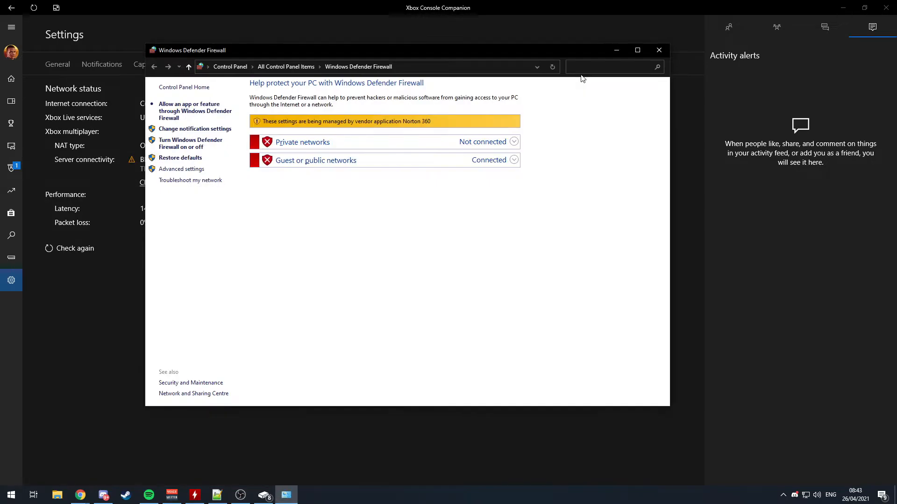
click(181, 168)
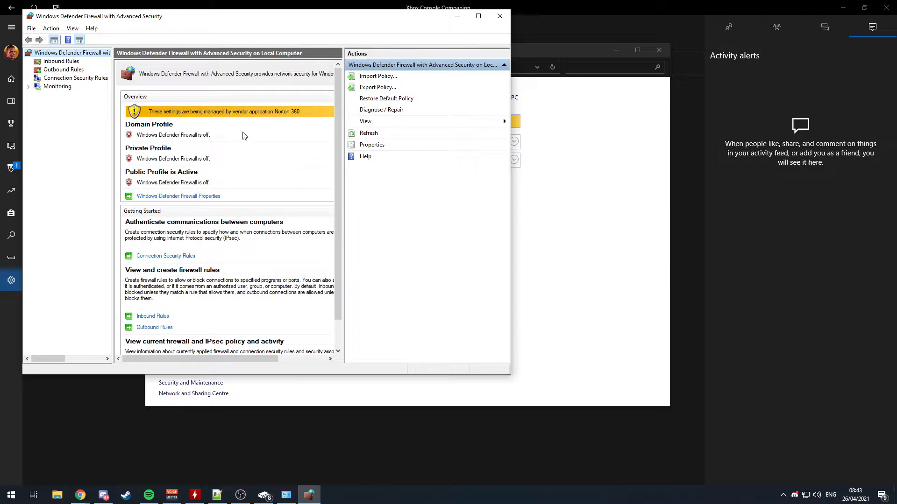
mouse_move(229, 141)
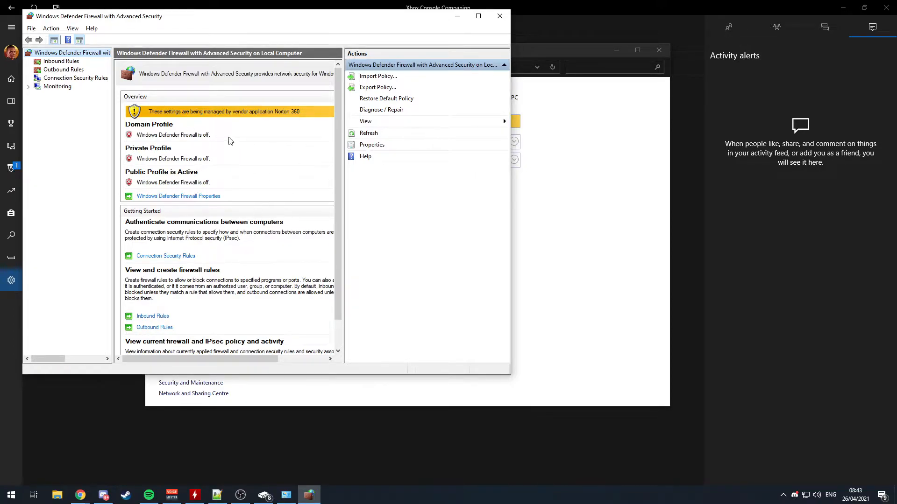
mouse_move(366, 156)
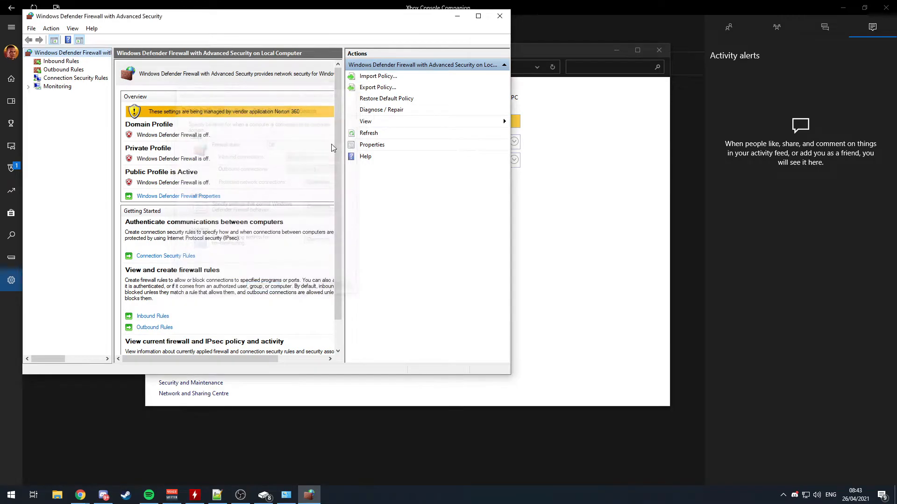
click(372, 145)
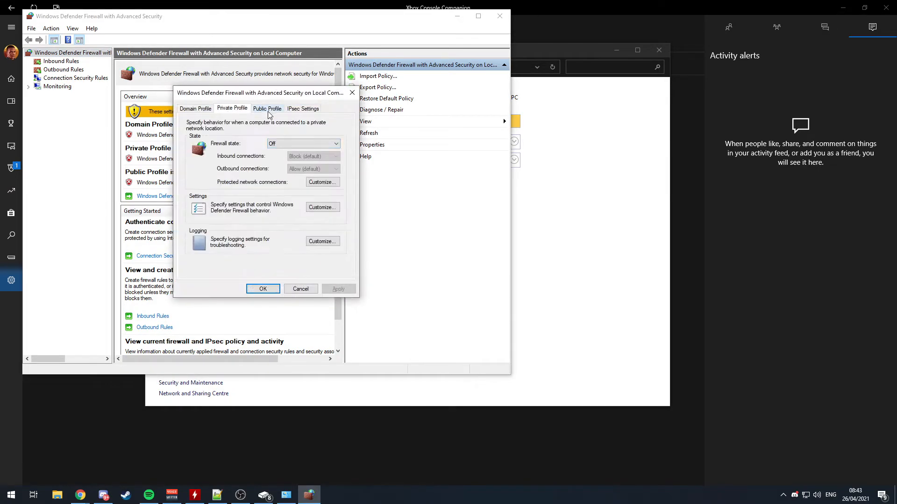
Step: Switch firewall state to On for the Domain, Private and Public profiles
click(195, 108)
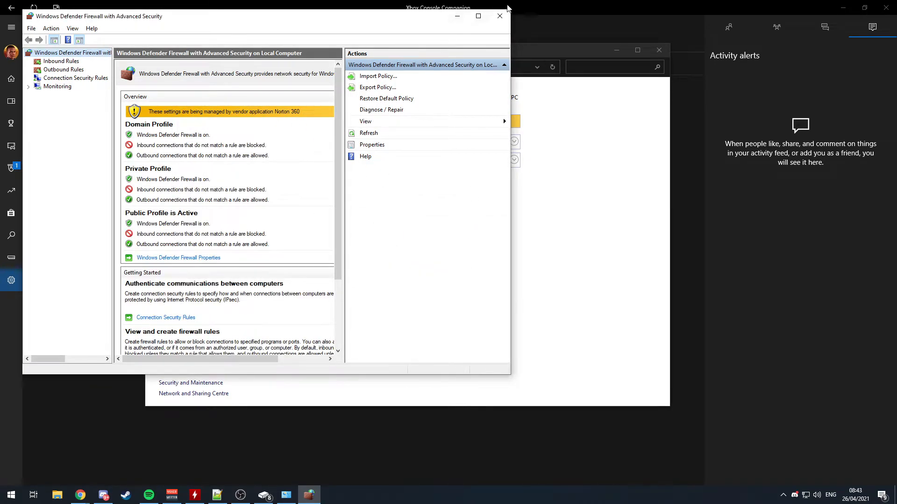
Step: Close the firewall console and rerun the Xbox network check, now Connected at 18 ms
click(498, 15)
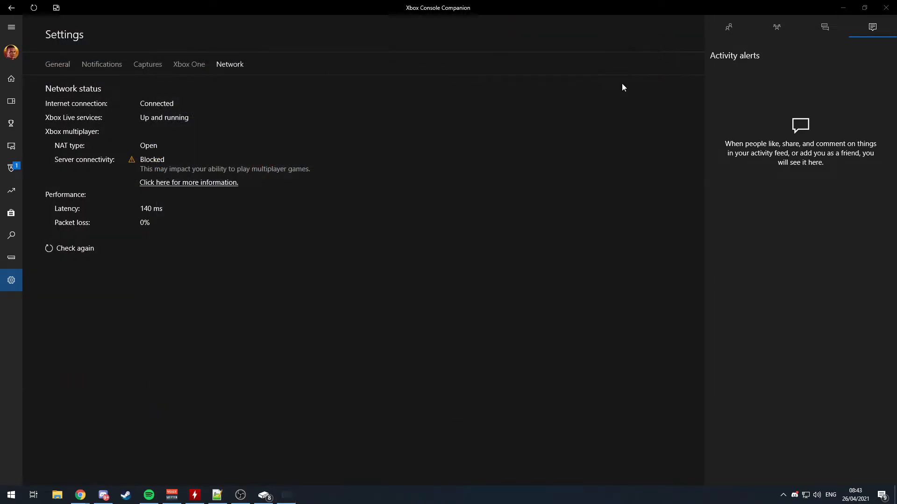
click(74, 248)
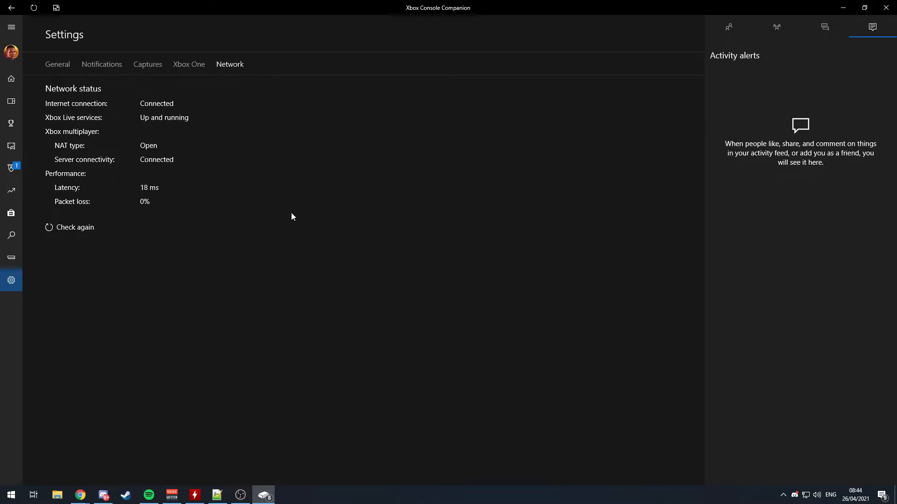
mouse_move(64, 170)
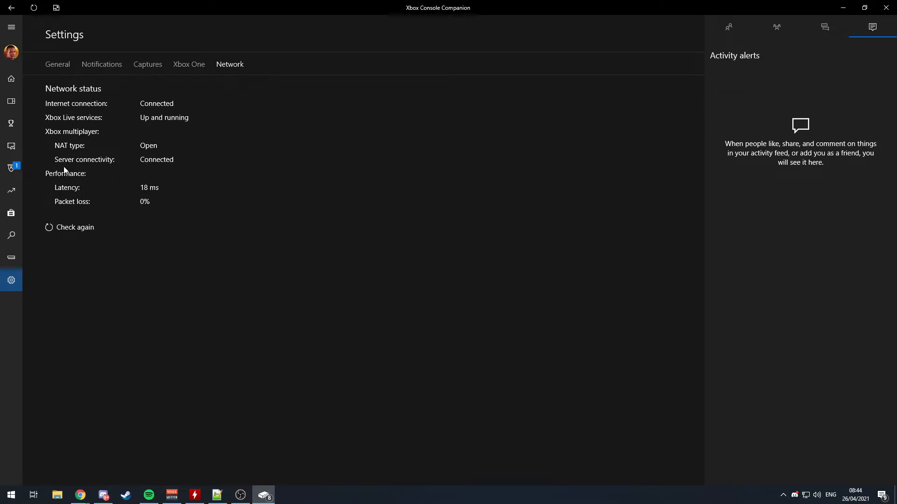
mouse_move(150, 196)
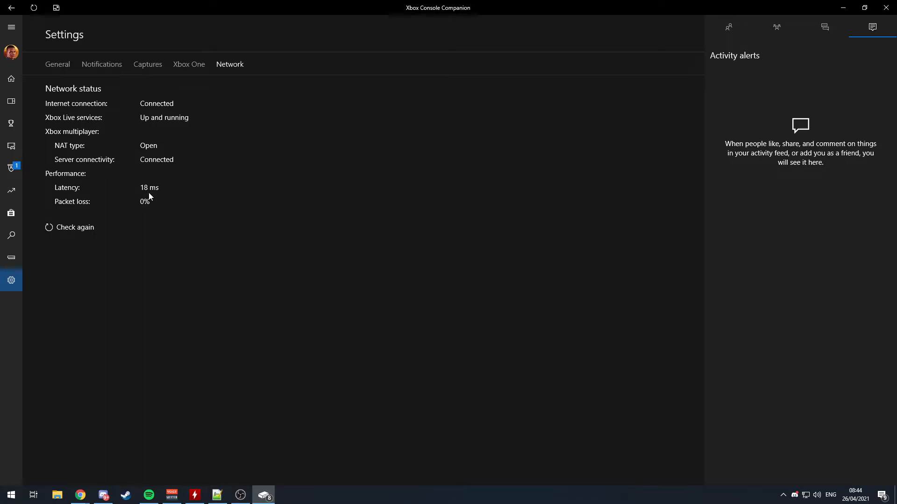
click(10, 494)
text(nte)
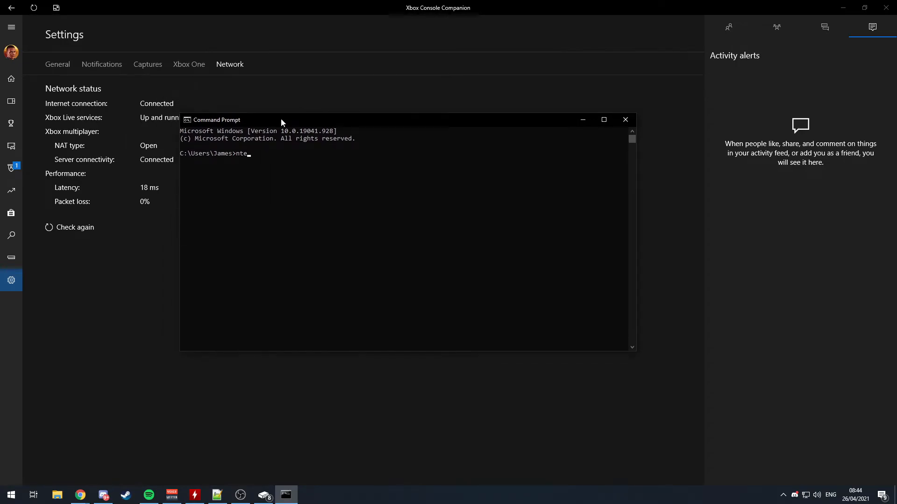
Step: Run 'netsh int teredo show state' to show the qualified enterpriseclient Teredo state
text(netsh int)
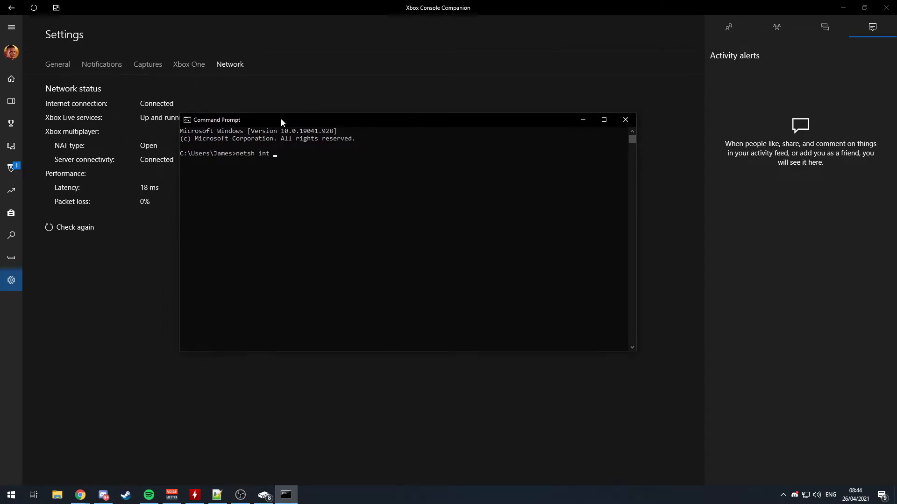
text(teredo show state)
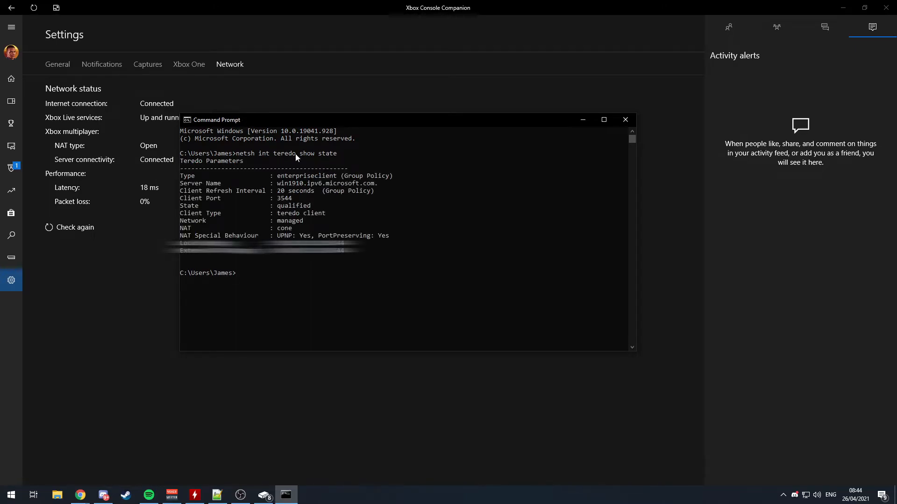
mouse_move(307, 314)
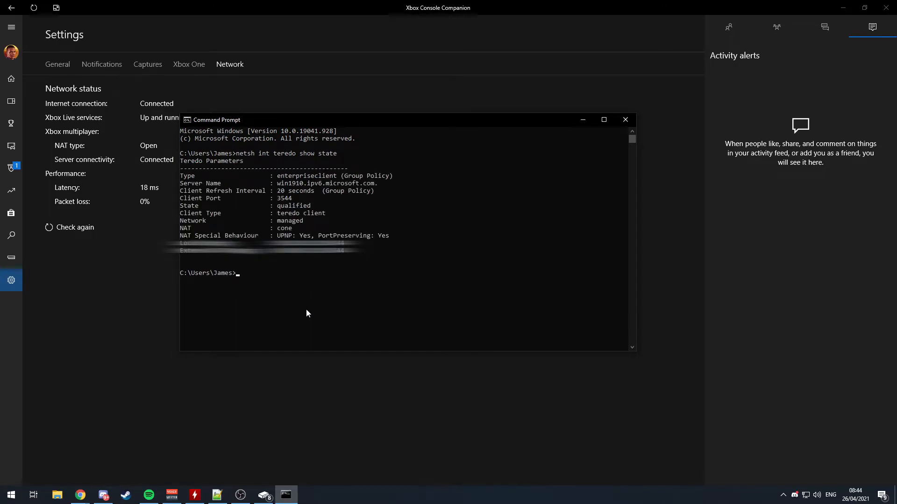
mouse_move(360, 265)
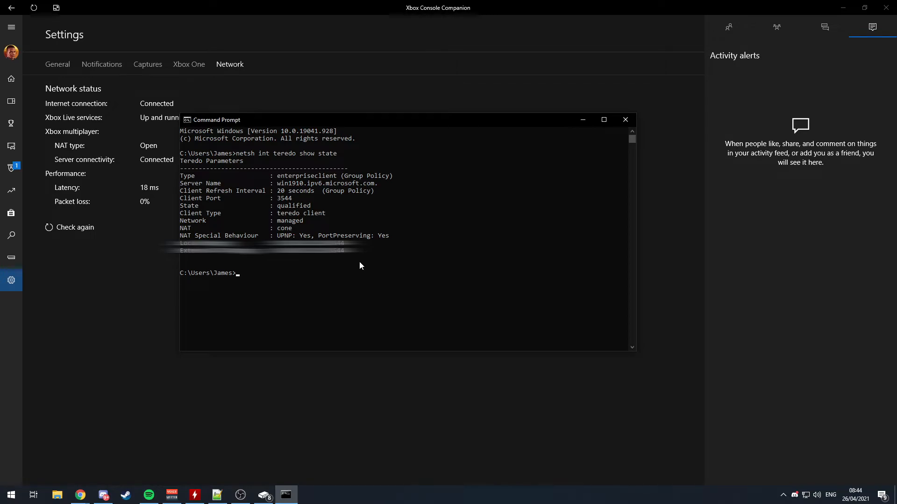
mouse_move(239, 308)
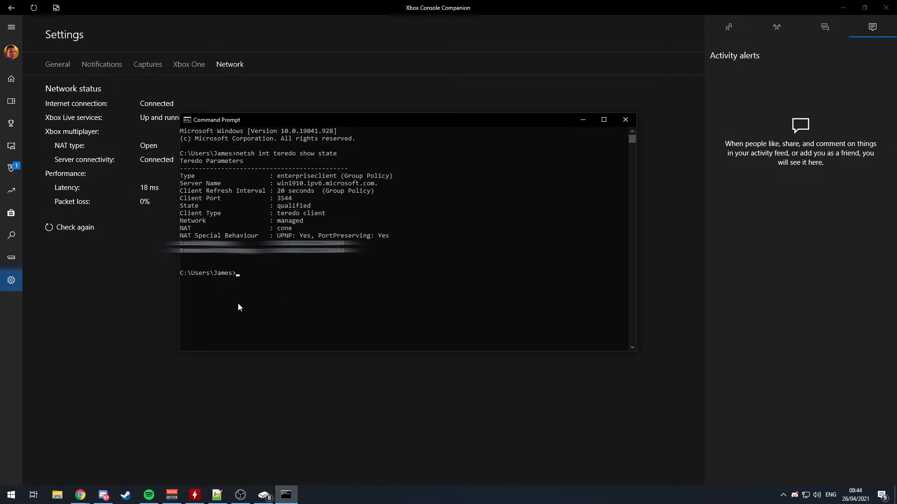
mouse_move(393, 193)
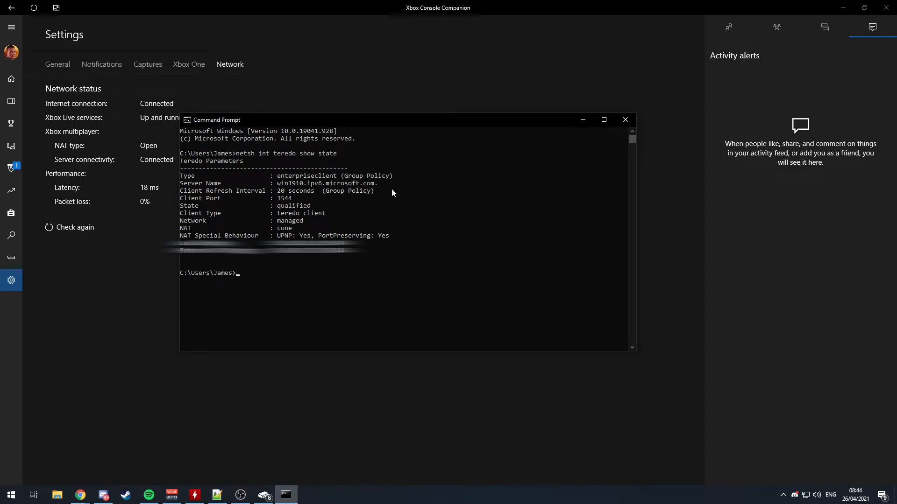
mouse_move(258, 259)
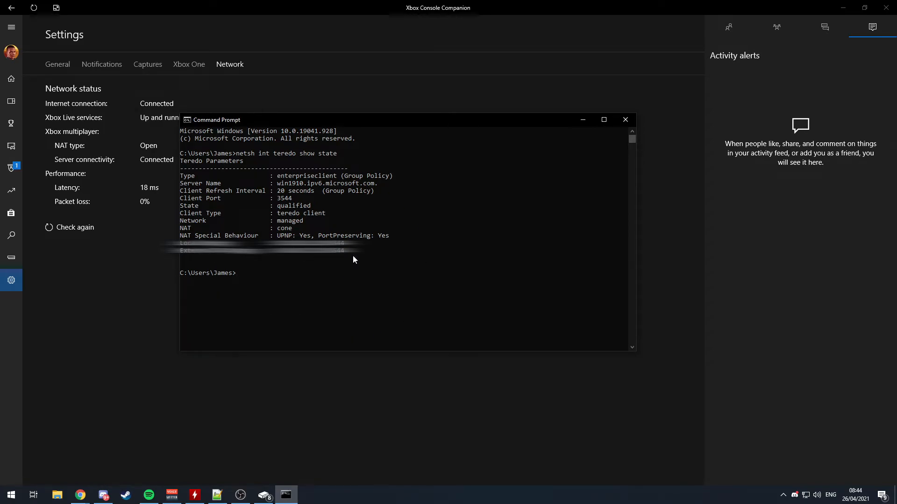
mouse_move(282, 265)
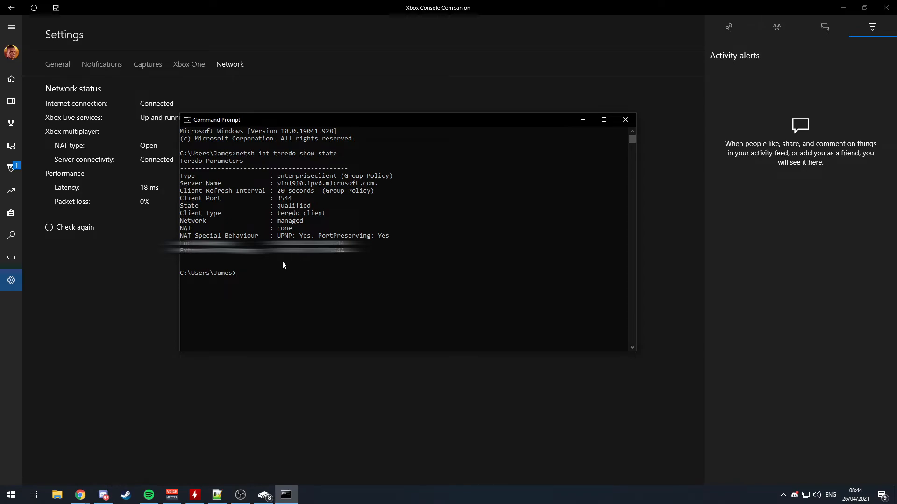
mouse_move(475, 241)
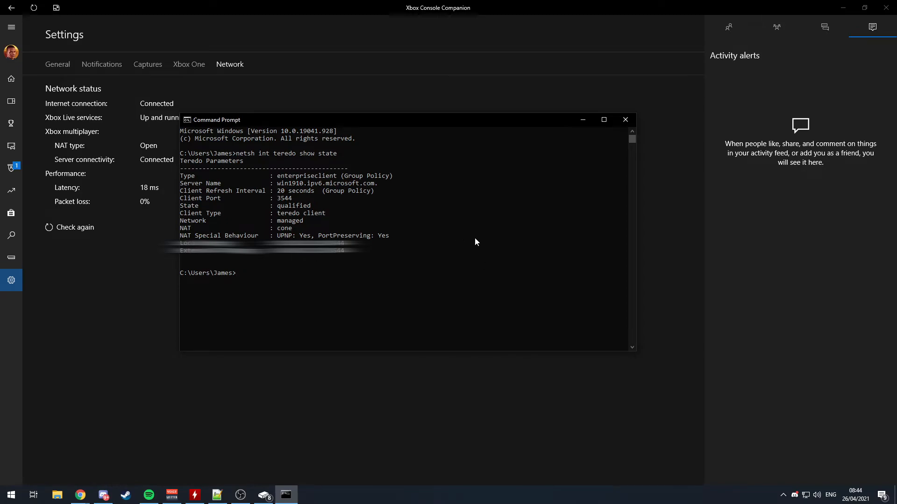
mouse_move(284, 205)
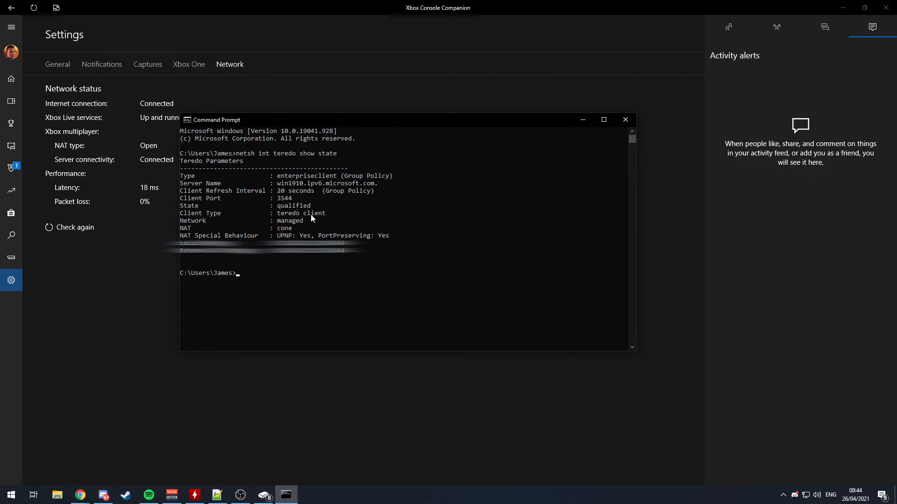
mouse_move(298, 182)
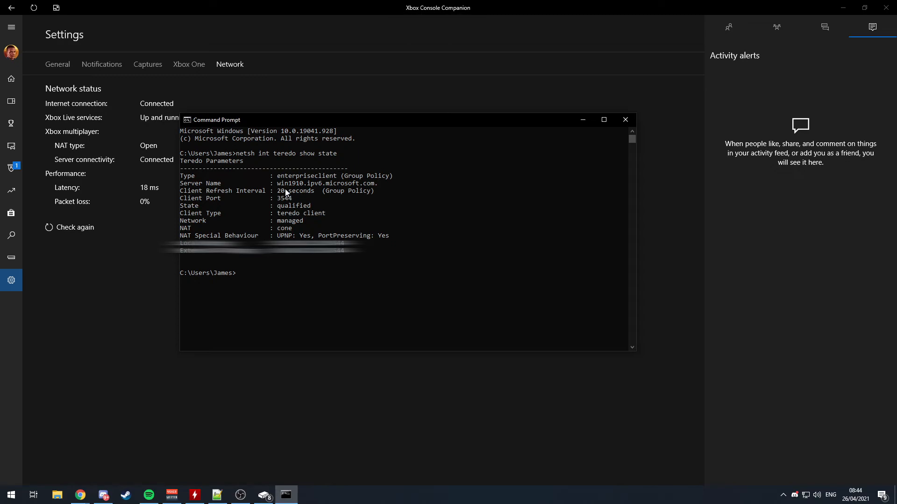
mouse_move(297, 202)
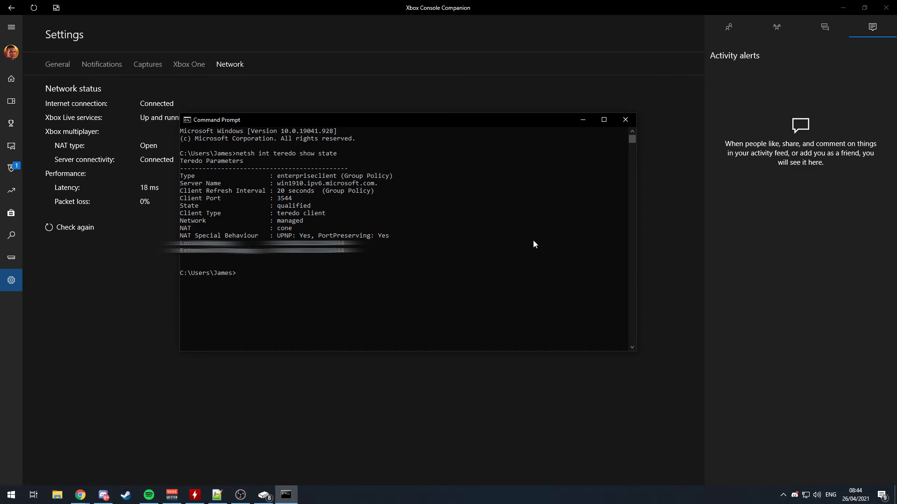
mouse_move(414, 153)
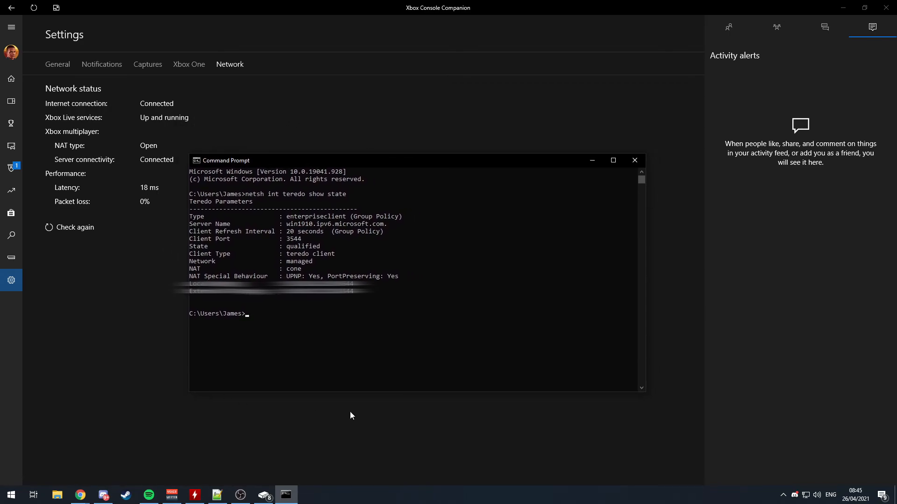
mouse_move(660, 251)
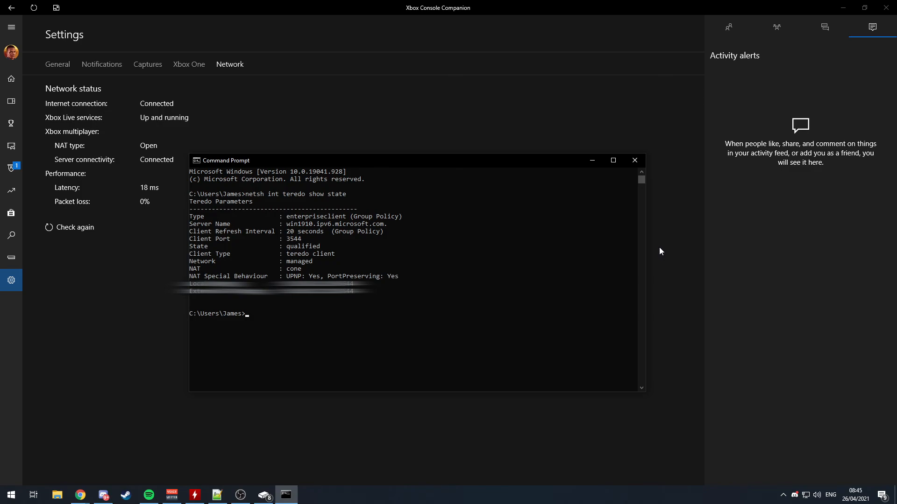
mouse_move(174, 120)
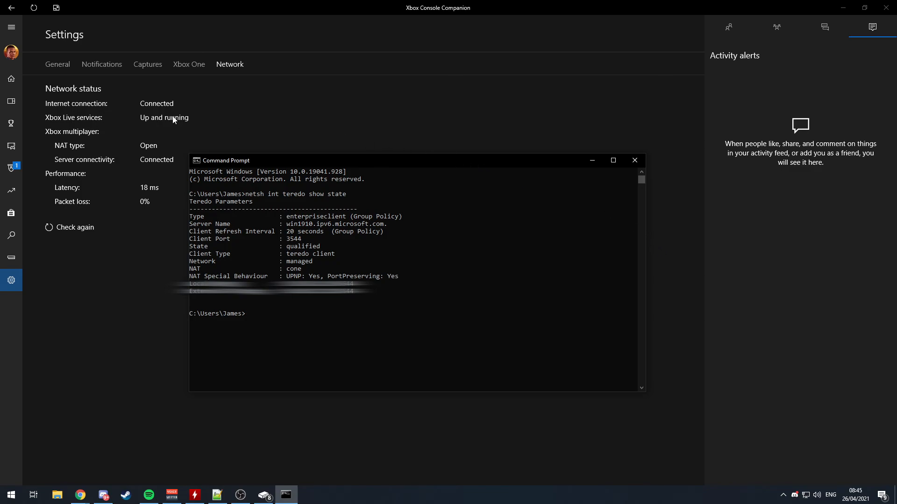